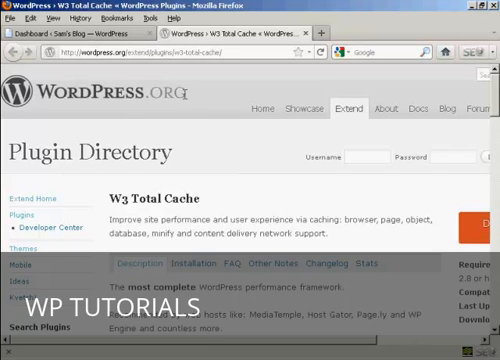
Step: On the blog's Install Plugins page, enter 'W3 Total Cache' as the plugin search term
click(80, 30)
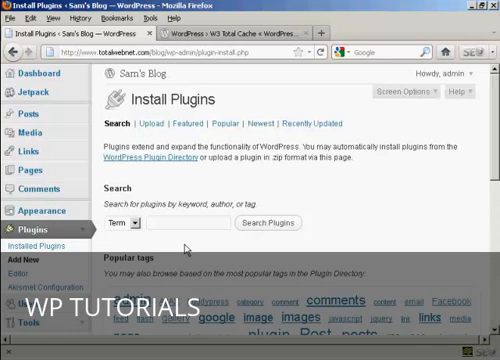
text(W3)
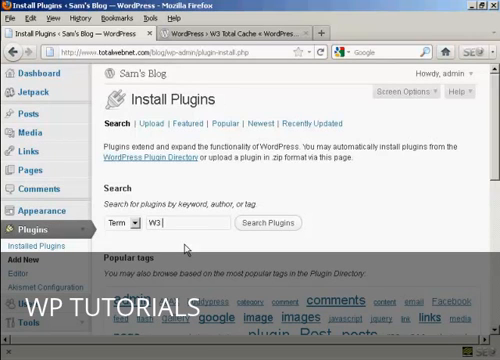
text(Total)
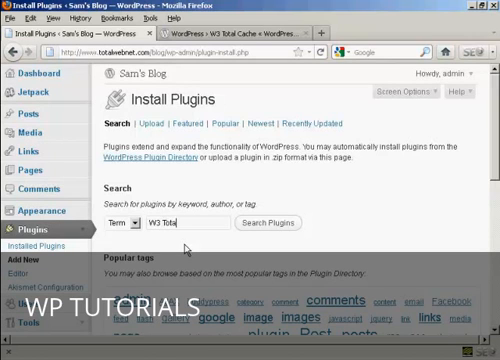
text(Ca)
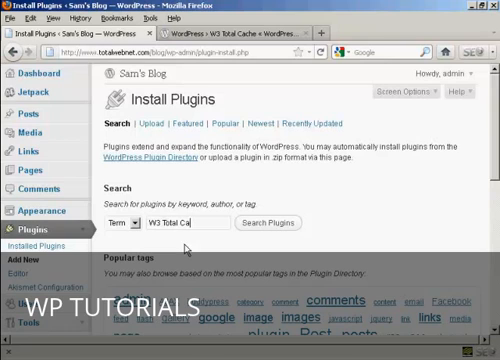
text(che)
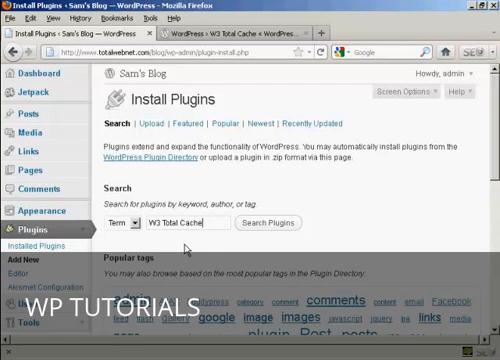
Step: Search for, install, and activate W3 Total Cache 0.9.2.4
click(268, 223)
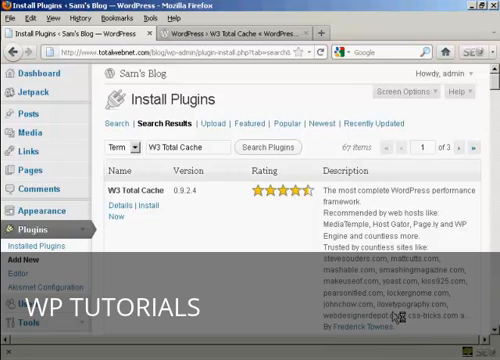
mouse_move(178, 206)
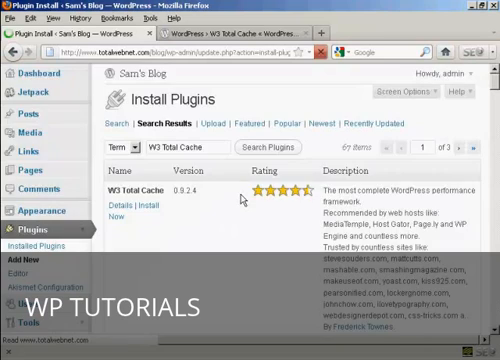
click(149, 205)
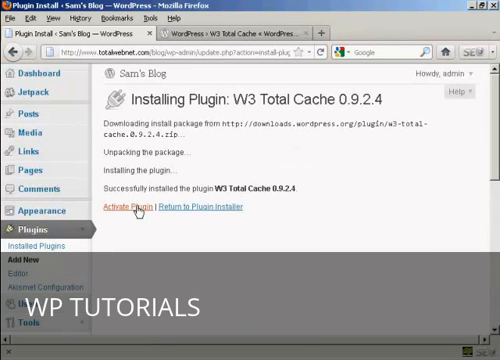
click(132, 208)
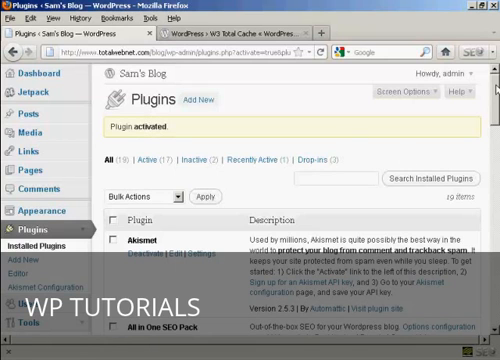
scroll(down, 3)
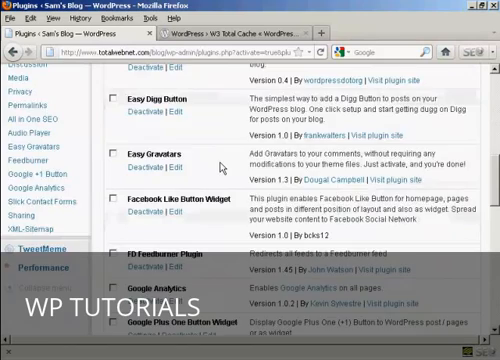
scroll(down, 3)
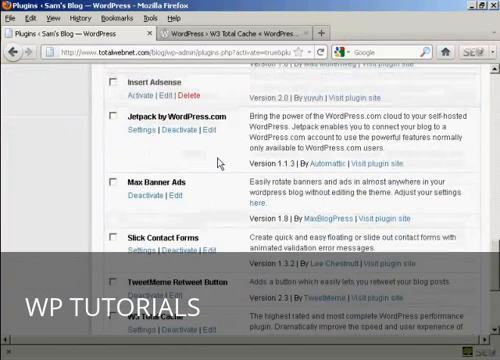
scroll(down, 3)
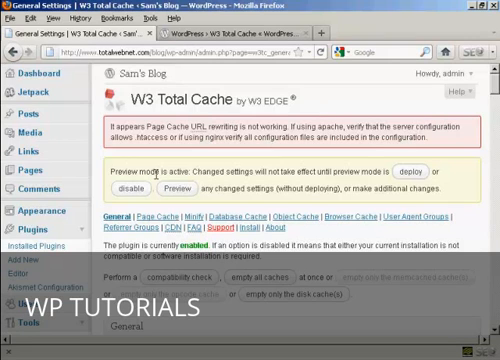
mouse_move(158, 183)
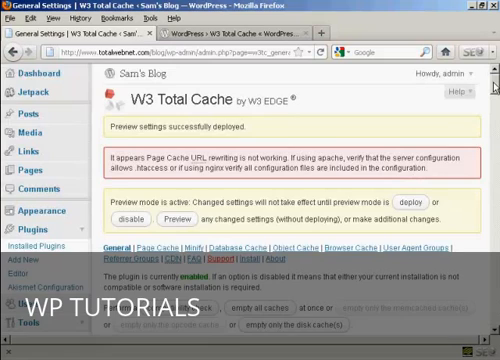
Step: Scroll the W3 Total Cache General Settings page after deploying the preview settings
scroll(down, 3)
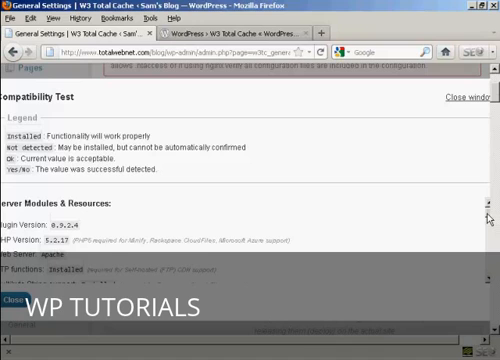
Step: Scroll through the Compatibility Test results for server modules and WordPress resources
scroll(down, 3)
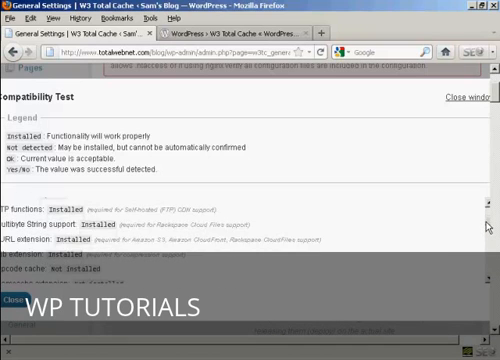
scroll(down, 3)
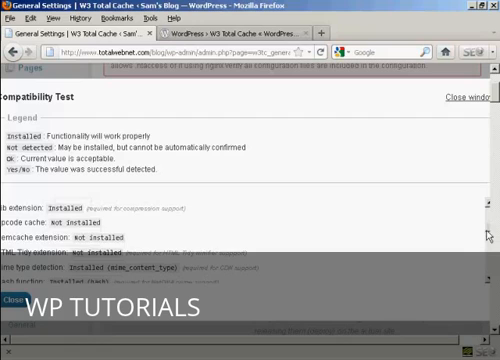
scroll(down, 3)
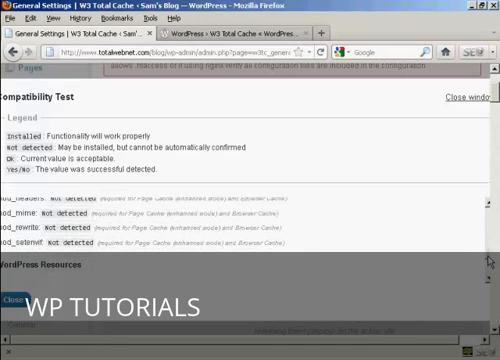
scroll(down, 3)
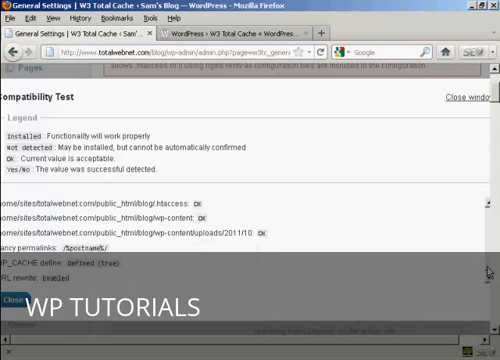
scroll(down, 3)
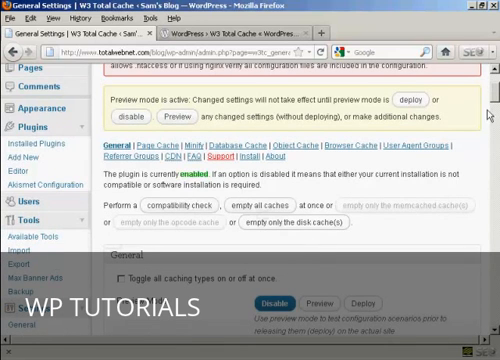
Step: Keep Page Cache enabled, set its method to Disk: Basic, and save all settings
scroll(down, 3)
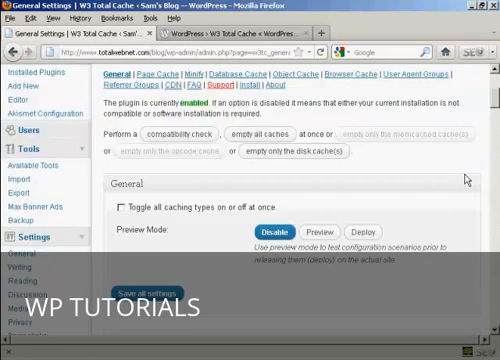
scroll(down, 3)
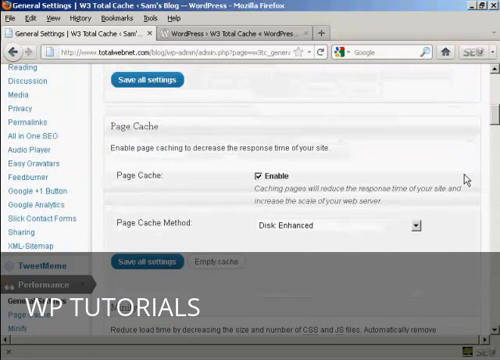
mouse_move(137, 191)
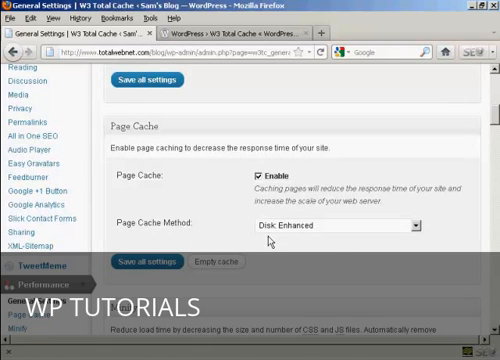
mouse_move(428, 236)
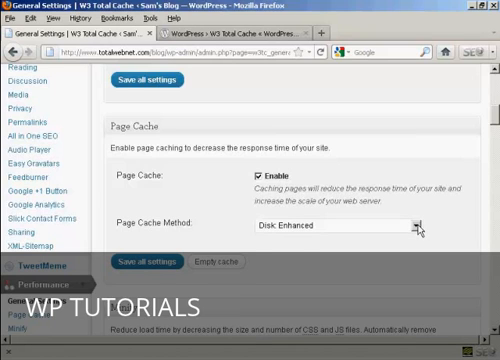
click(411, 224)
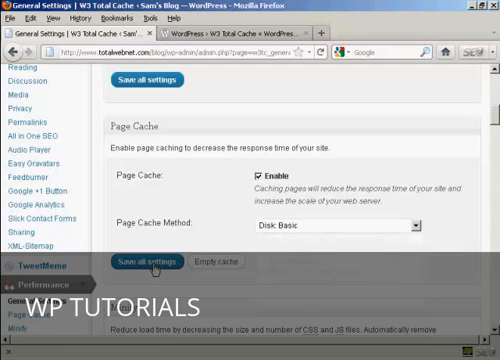
click(144, 261)
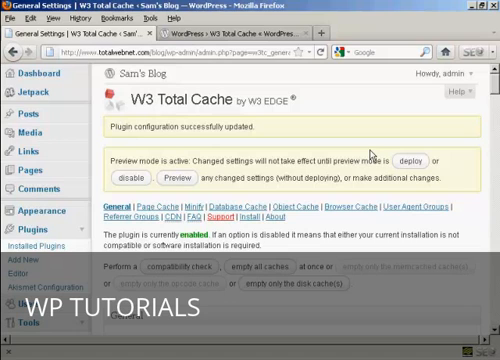
mouse_move(376, 186)
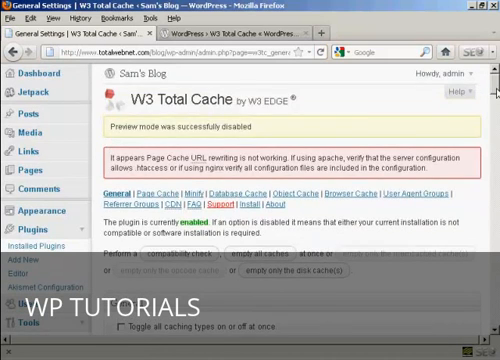
Step: With preview mode disabled, keep Page Cache enabled, choose its method, and save
scroll(down, 3)
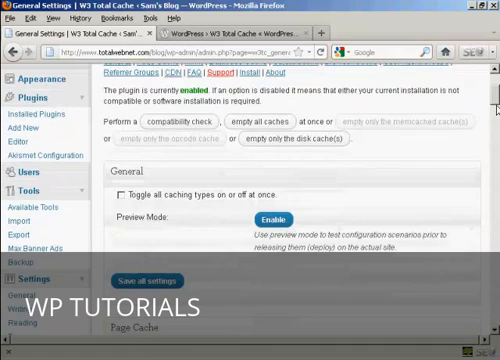
scroll(down, 3)
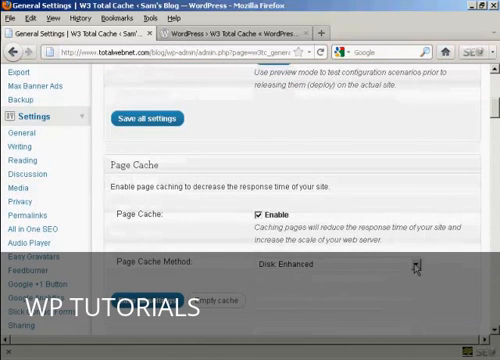
click(410, 264)
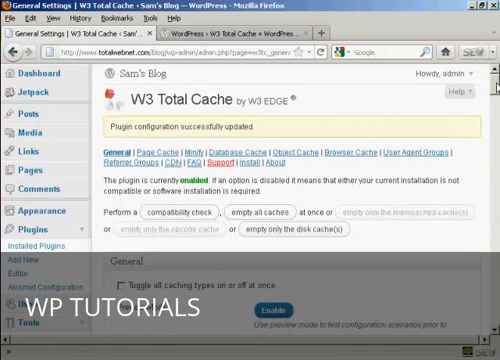
scroll(down, 3)
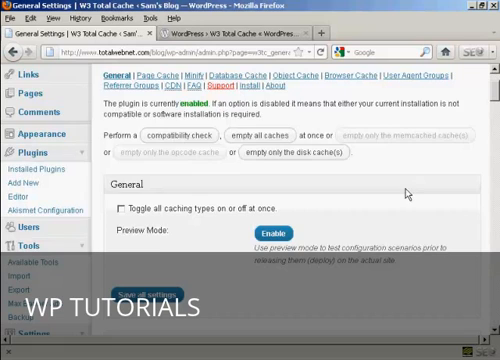
Step: Enable Minify in the Minify section and save all settings
scroll(down, 3)
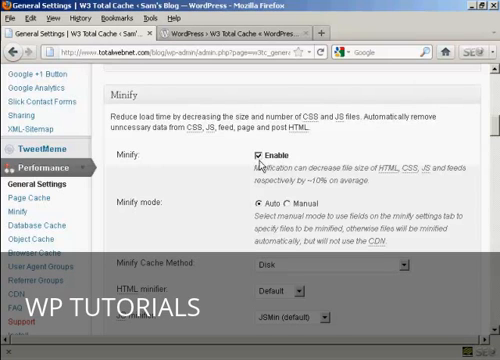
scroll(down, 3)
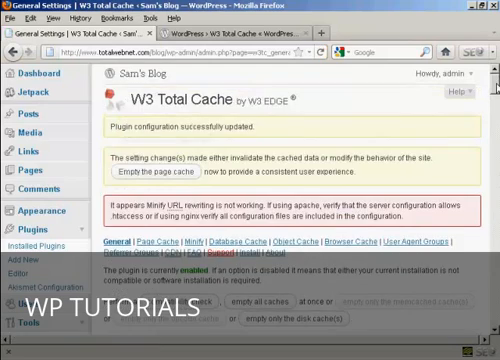
Step: Uncheck Minify Enable and turn on Database Cache
scroll(down, 3)
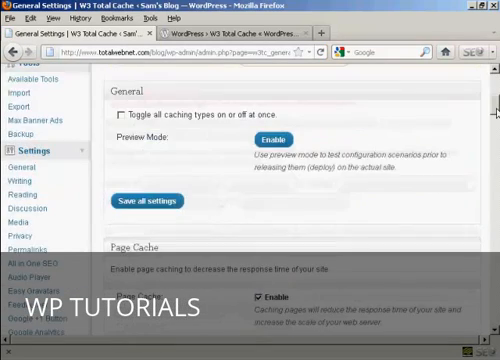
scroll(down, 3)
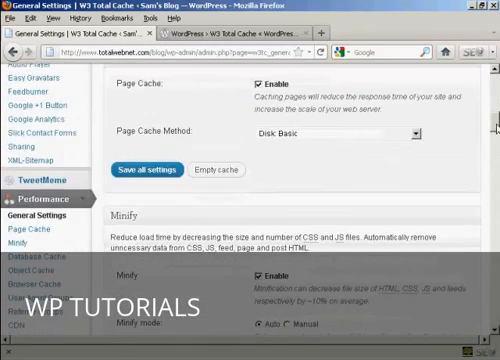
scroll(down, 3)
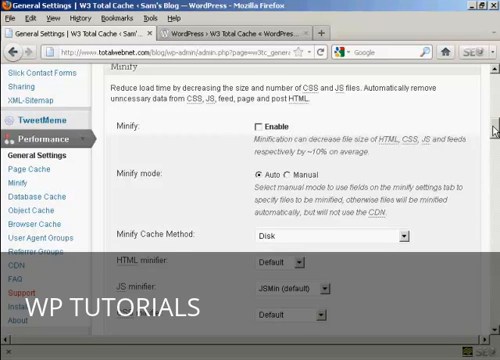
scroll(down, 3)
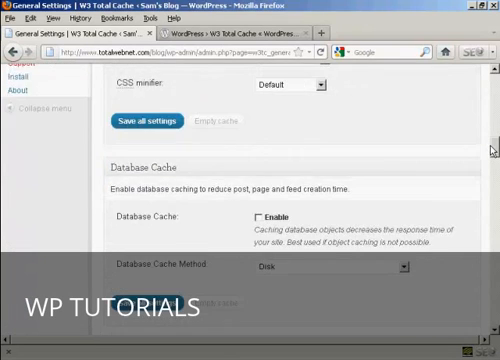
scroll(down, 3)
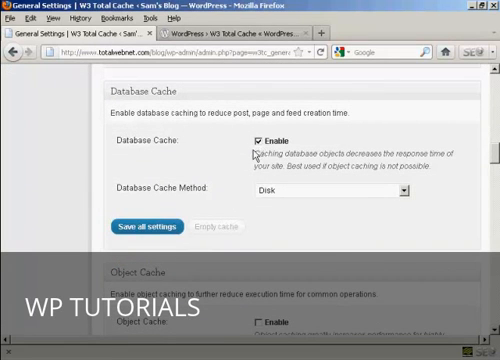
mouse_move(268, 199)
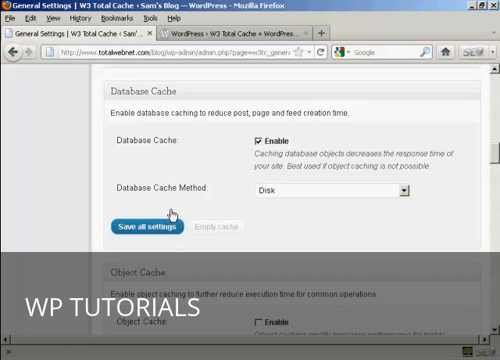
mouse_move(333, 205)
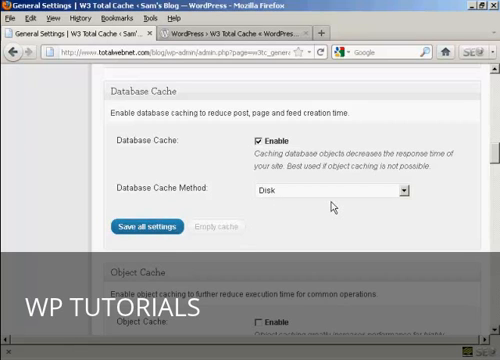
Step: Enable Object Cache and Browser Cache, leaving CDN unchecked
scroll(down, 3)
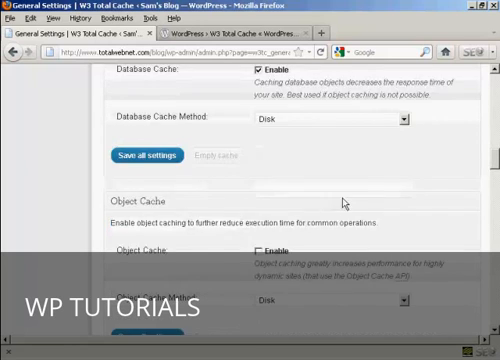
scroll(down, 3)
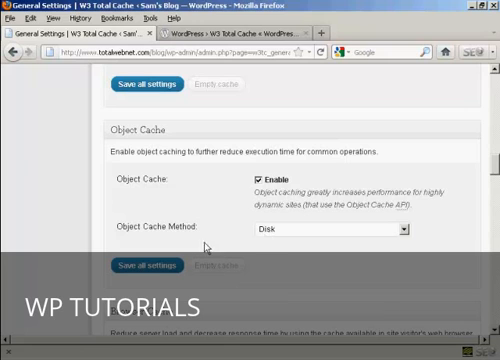
scroll(down, 3)
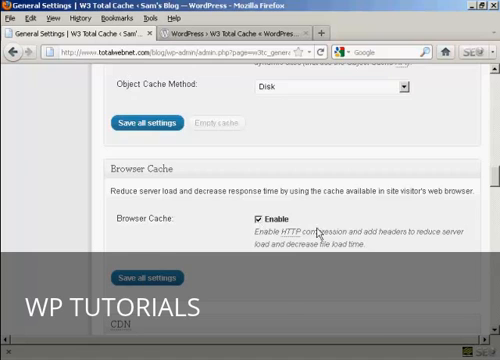
scroll(down, 3)
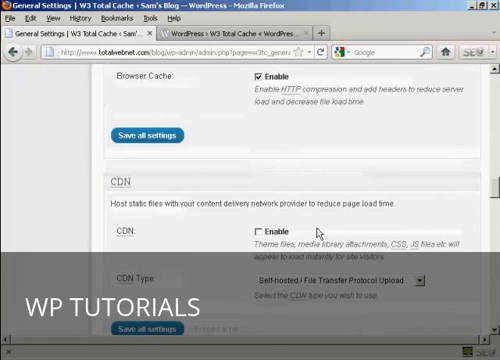
scroll(down, 3)
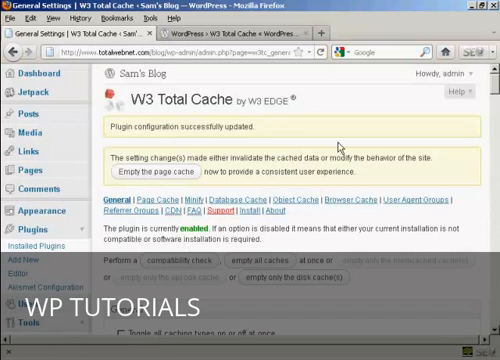
Step: Scroll through the CDN General and Configuration settings, including host and FTP options
scroll(down, 3)
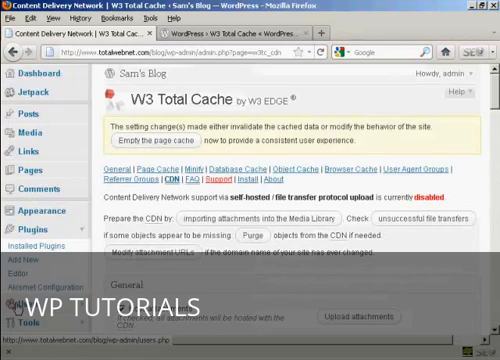
scroll(down, 3)
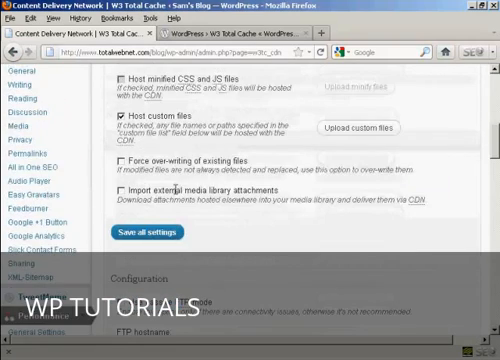
scroll(down, 3)
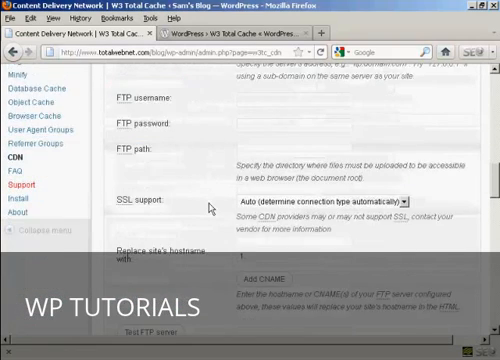
scroll(down, 3)
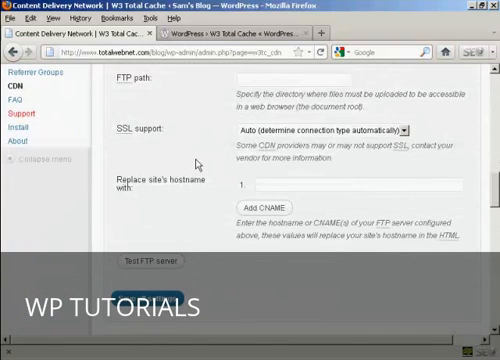
scroll(down, 3)
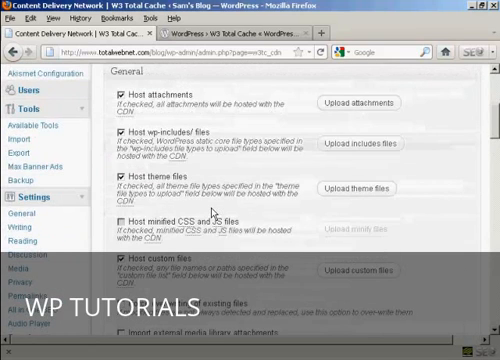
scroll(down, 3)
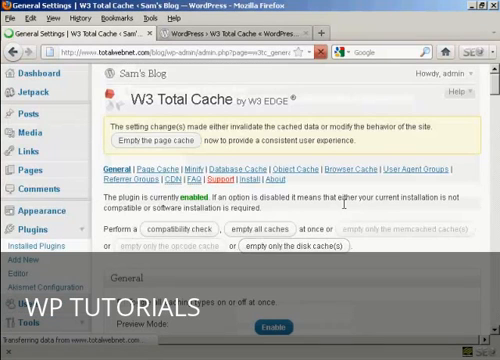
scroll(down, 3)
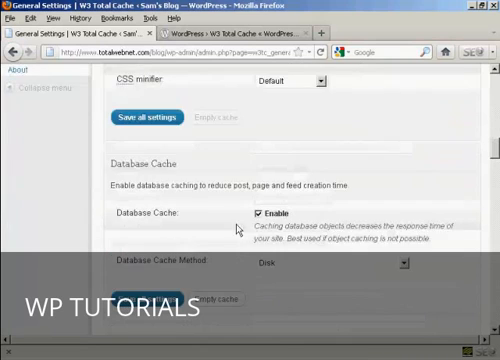
scroll(down, 3)
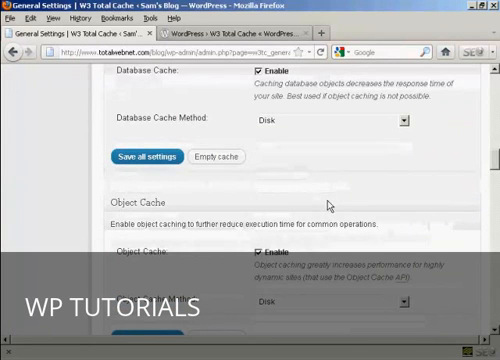
scroll(down, 3)
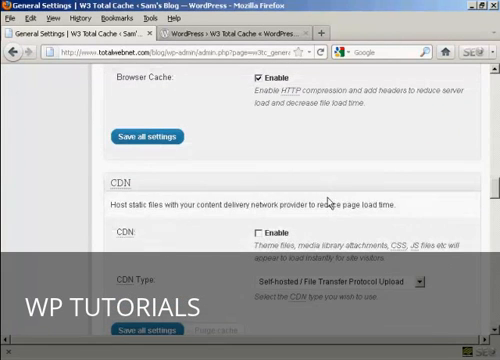
scroll(down, 3)
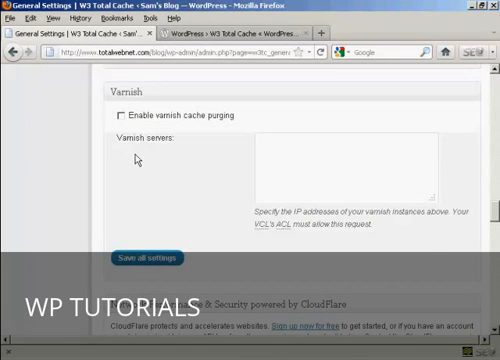
mouse_move(195, 157)
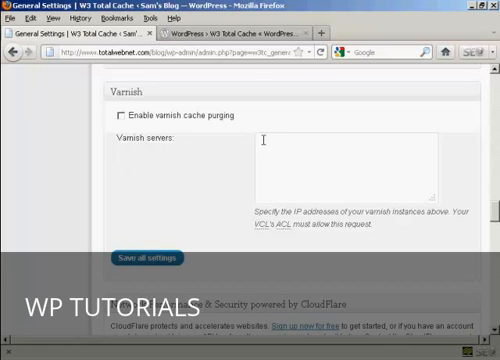
scroll(down, 3)
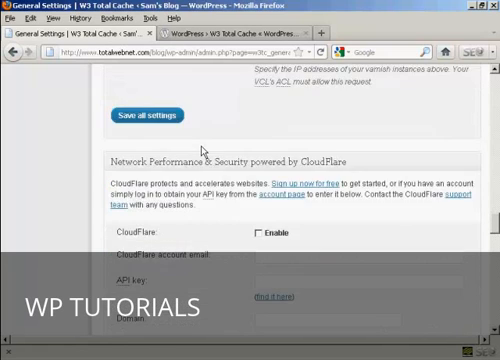
scroll(down, 3)
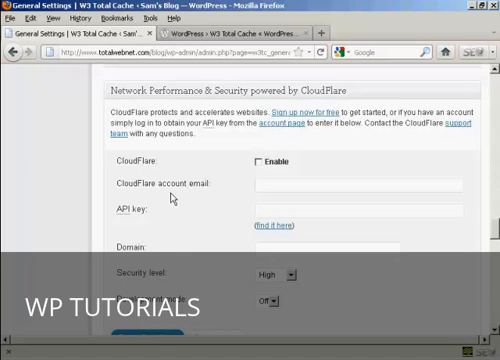
scroll(down, 3)
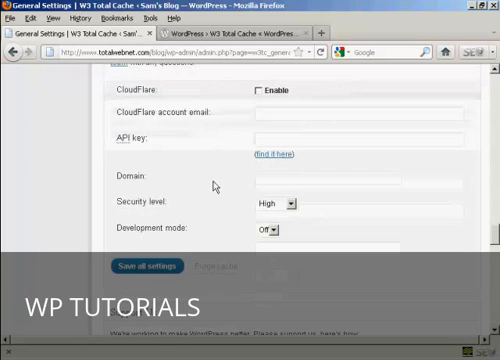
scroll(down, 3)
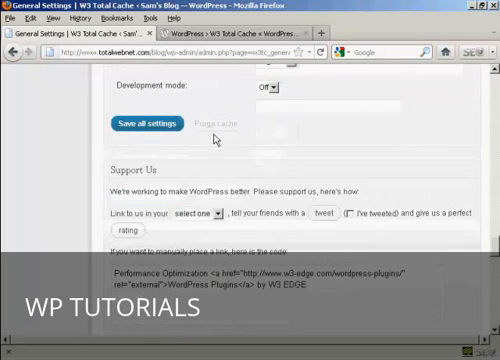
scroll(down, 3)
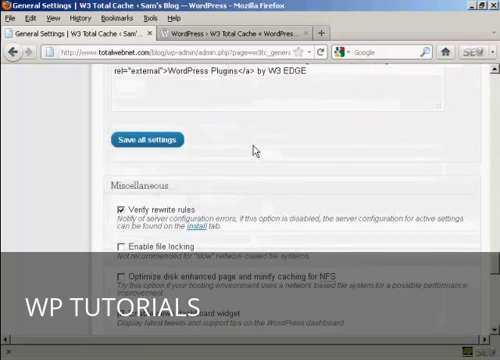
scroll(down, 3)
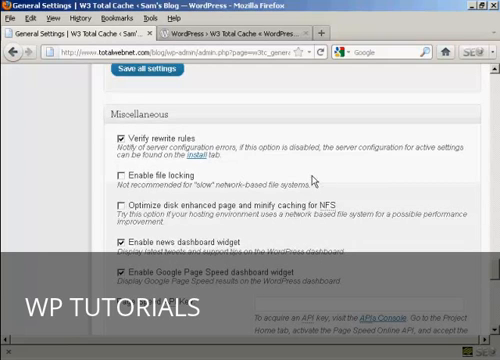
scroll(down, 3)
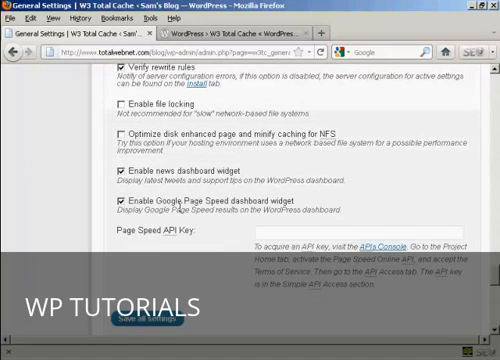
scroll(down, 3)
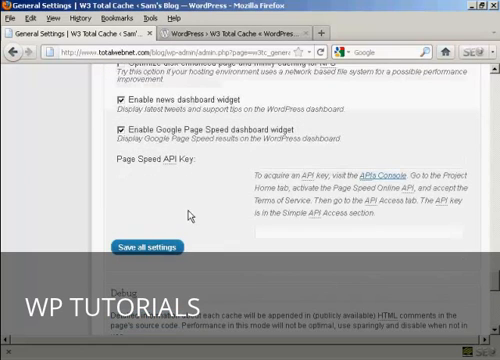
scroll(down, 3)
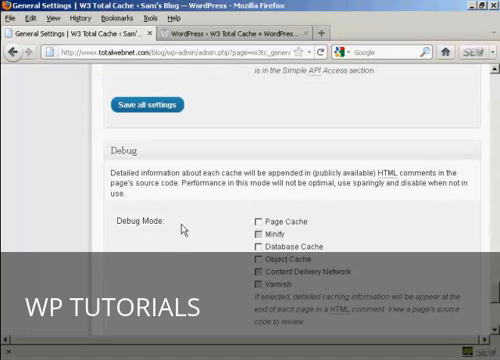
scroll(down, 3)
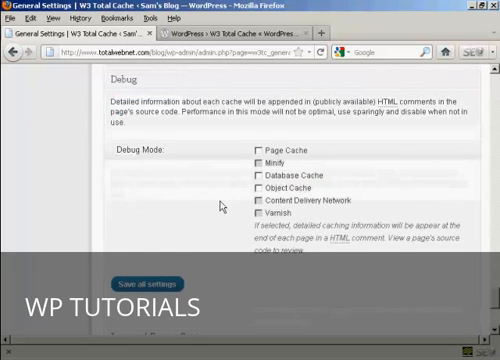
scroll(down, 3)
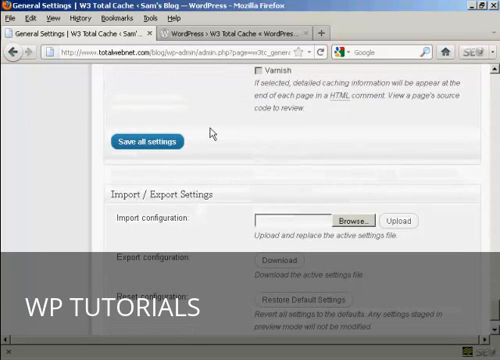
scroll(down, 3)
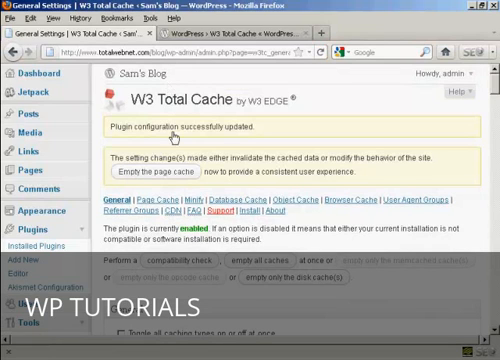
mouse_move(156, 175)
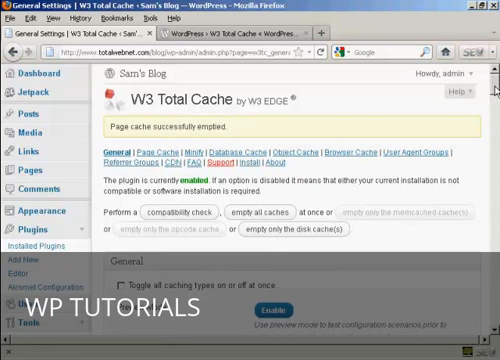
Step: Save all settings and empty the page cache, then view the Minify page
scroll(down, 3)
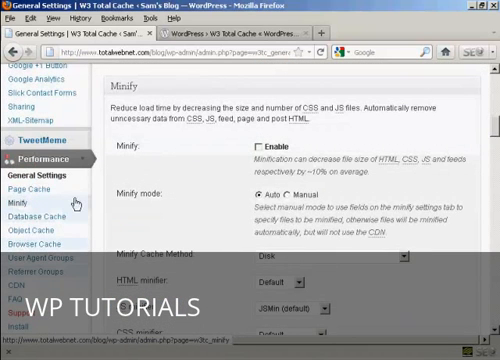
mouse_move(120, 214)
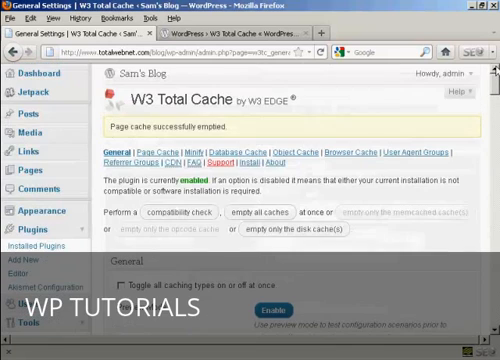
mouse_move(136, 77)
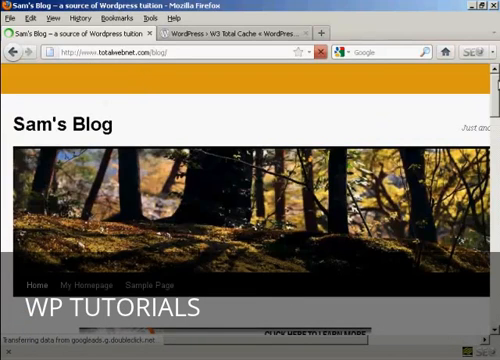
Step: Scroll through Sam's Blog front page, then log out from the admin bar account menu
scroll(down, 3)
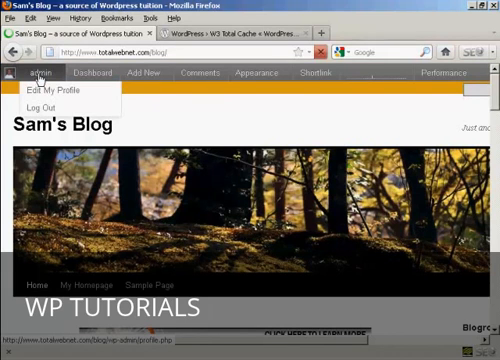
click(42, 105)
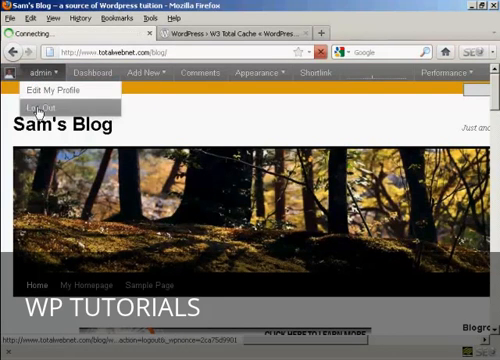
click(40, 108)
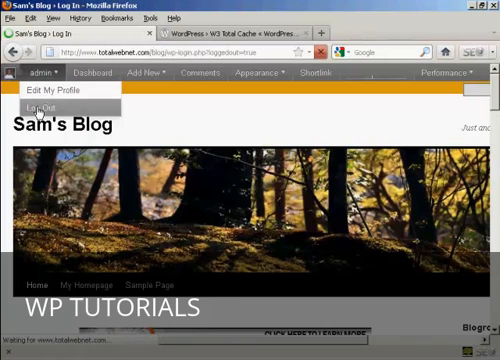